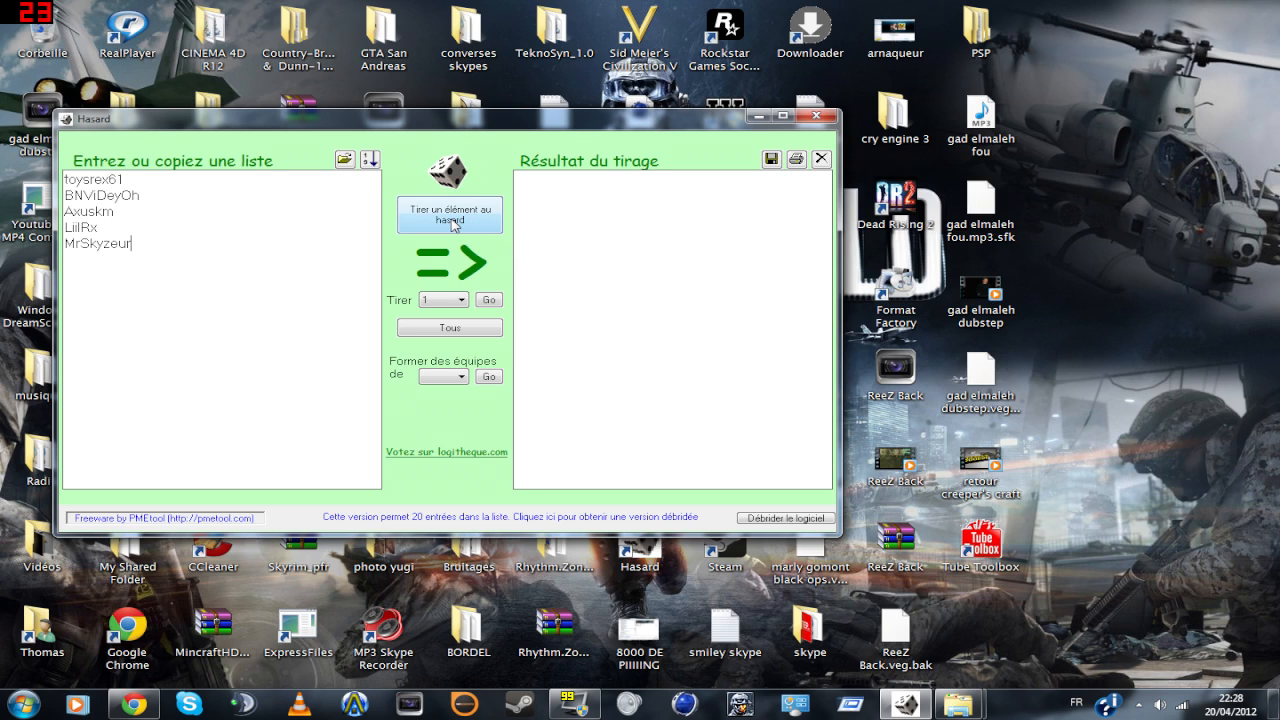
# - Empty the 'Entrez ou copiez une liste' box so no names remain
pyautogui.click(448, 214)
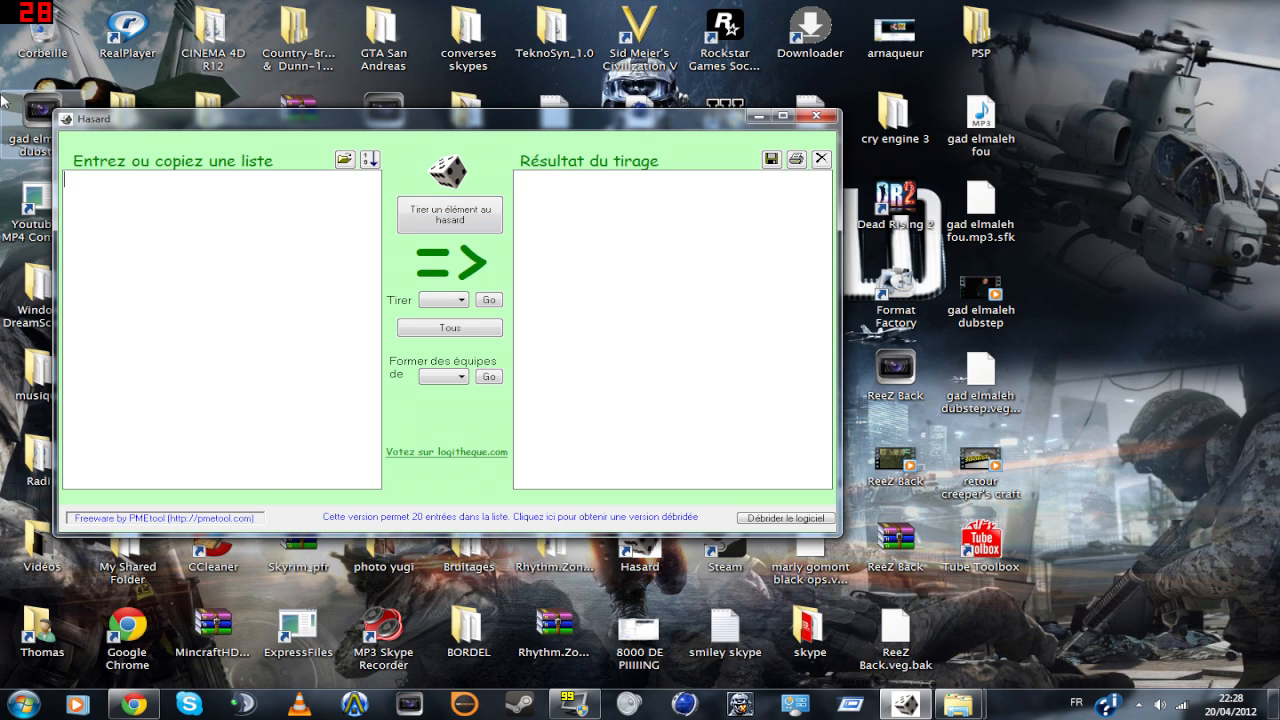
pyautogui.write('toysrex61')
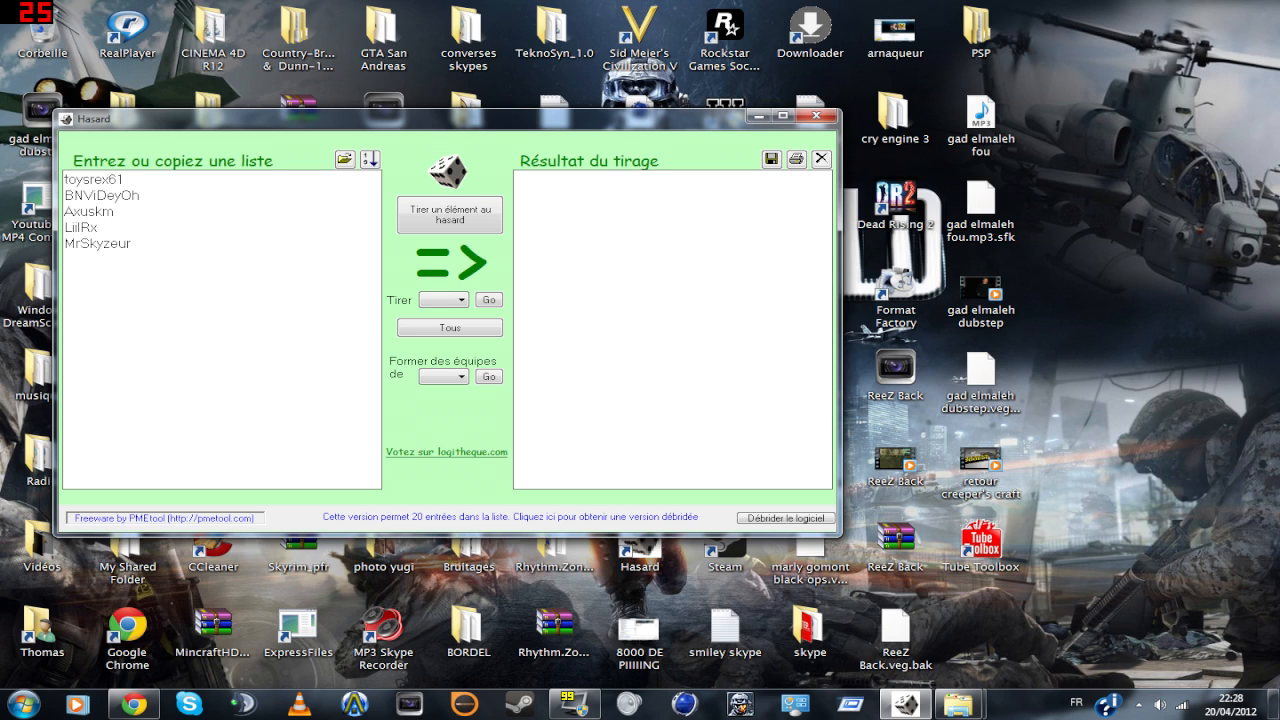
pyautogui.moveTo(492, 174)
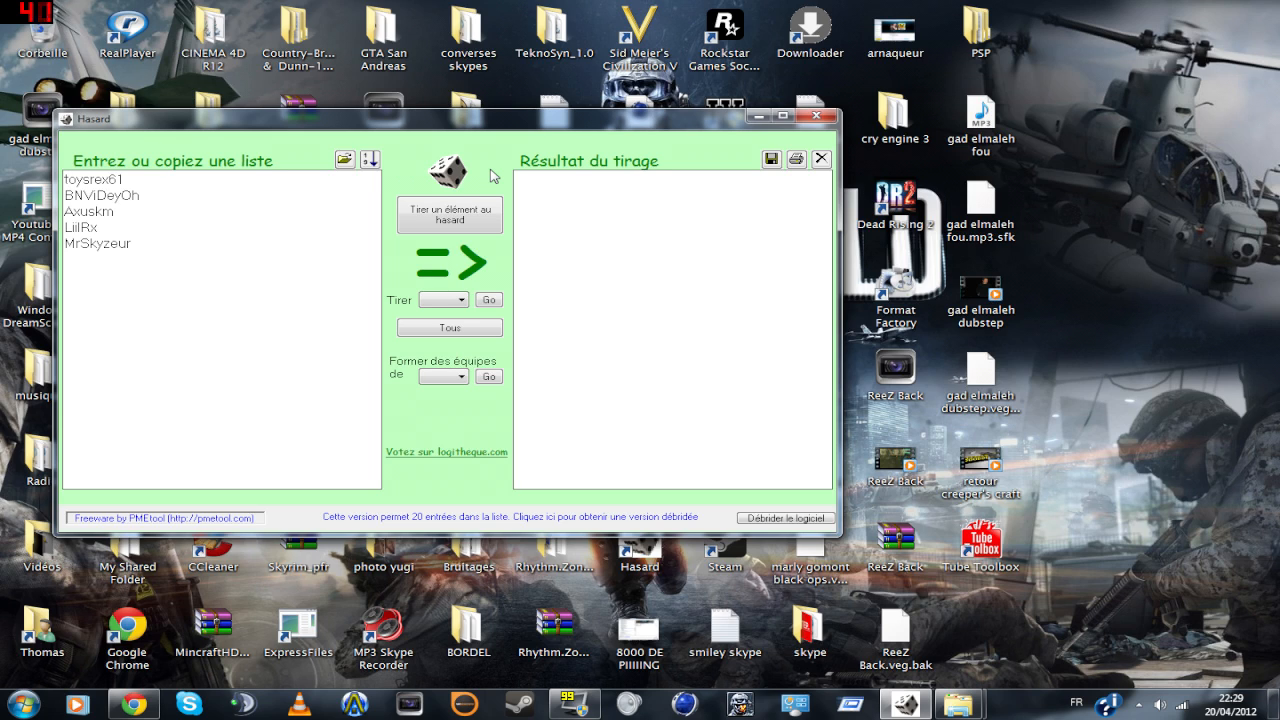
pyautogui.moveTo(500, 184)
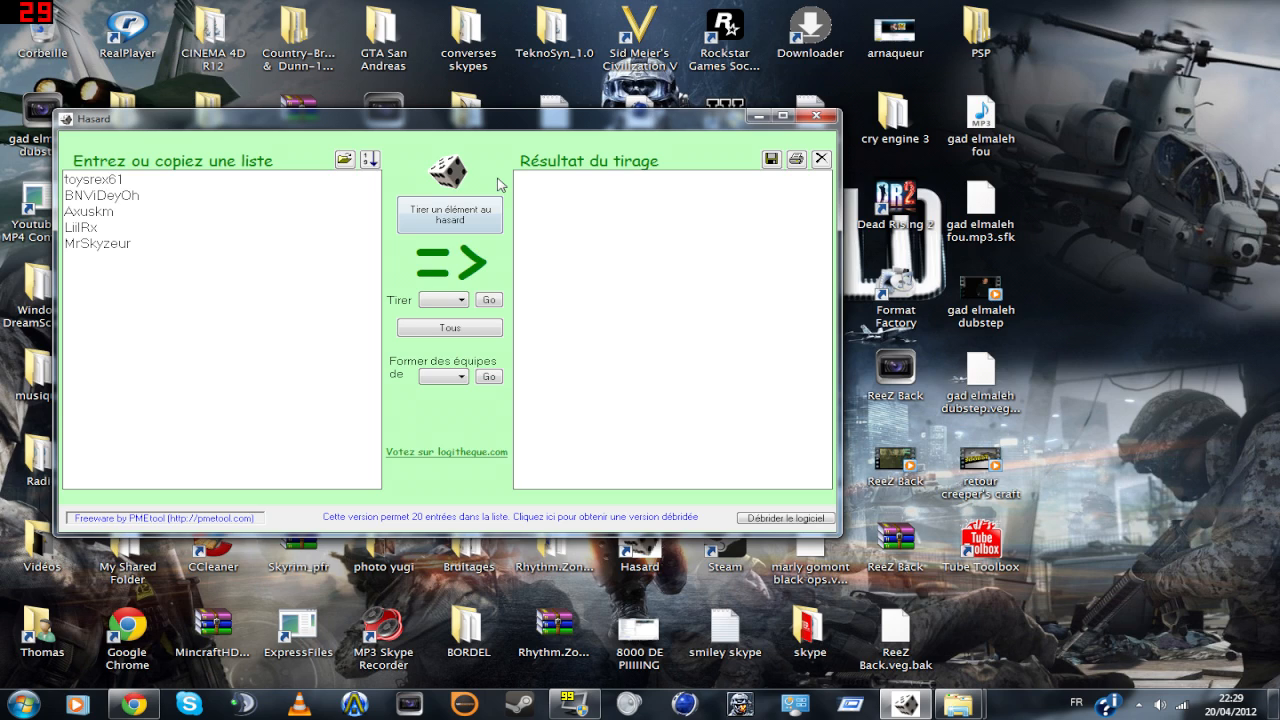
pyautogui.moveTo(496, 160)
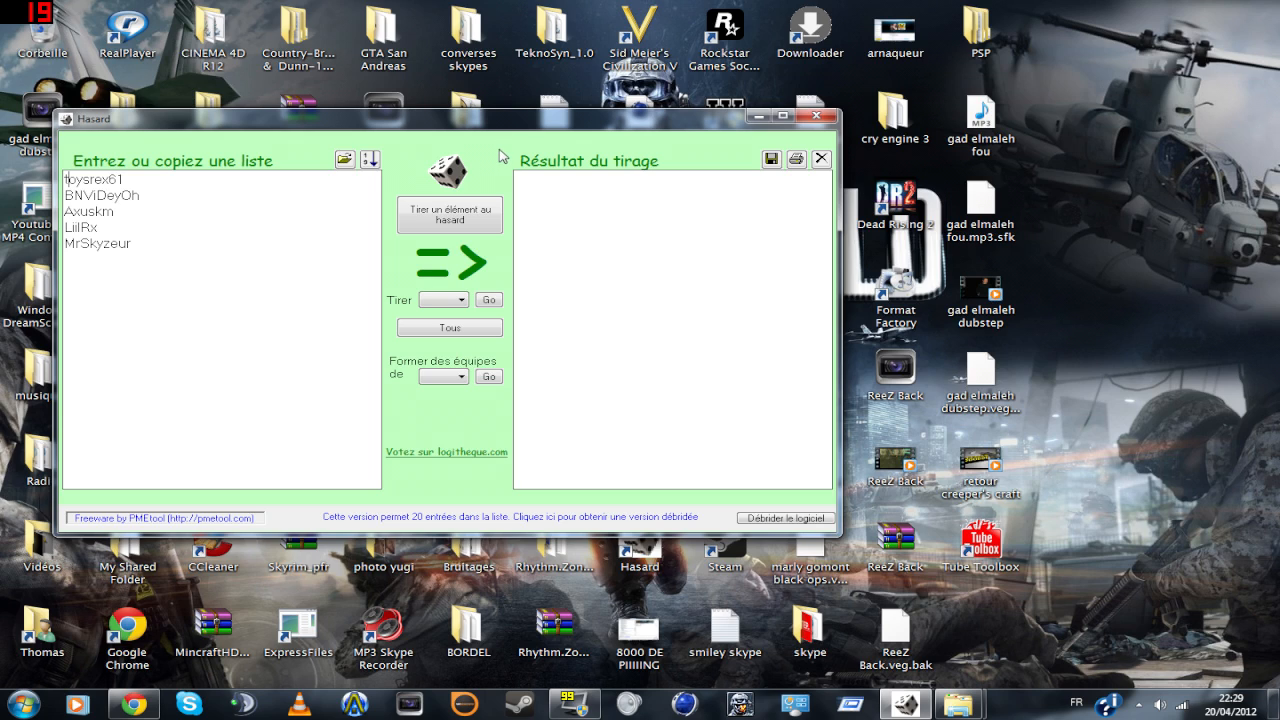
pyautogui.moveTo(392, 182)
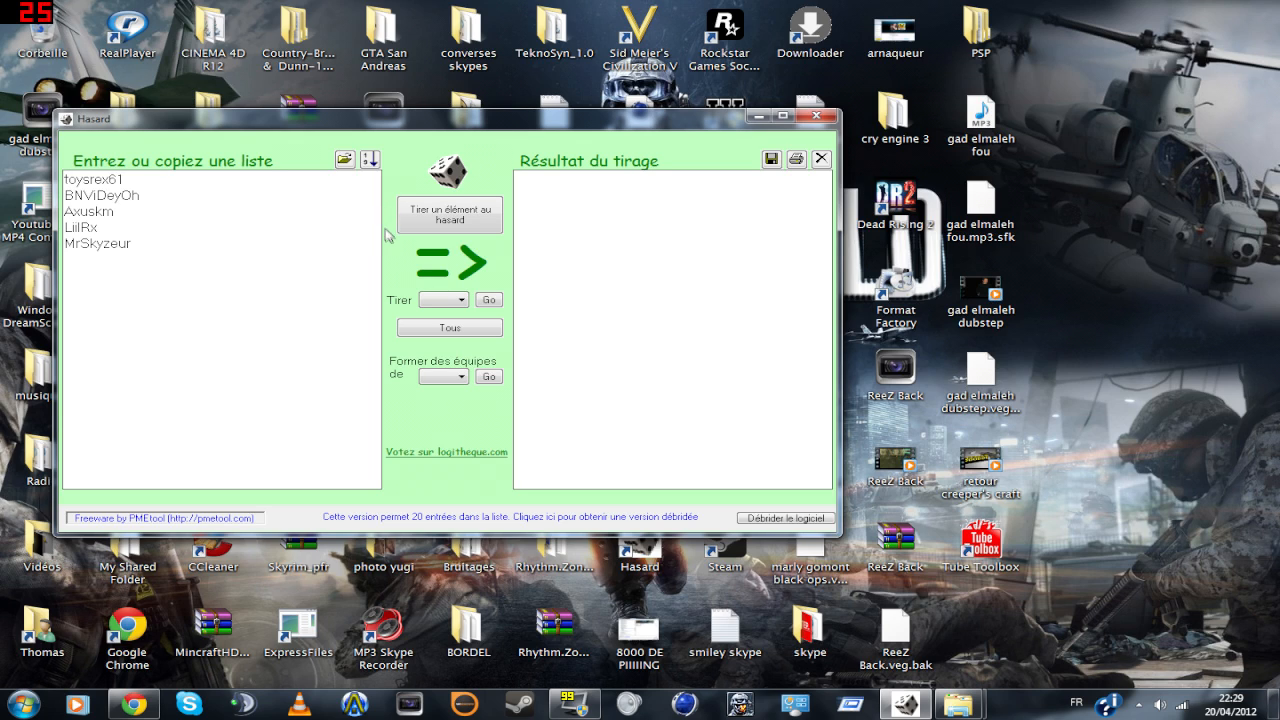
pyautogui.moveTo(502, 260)
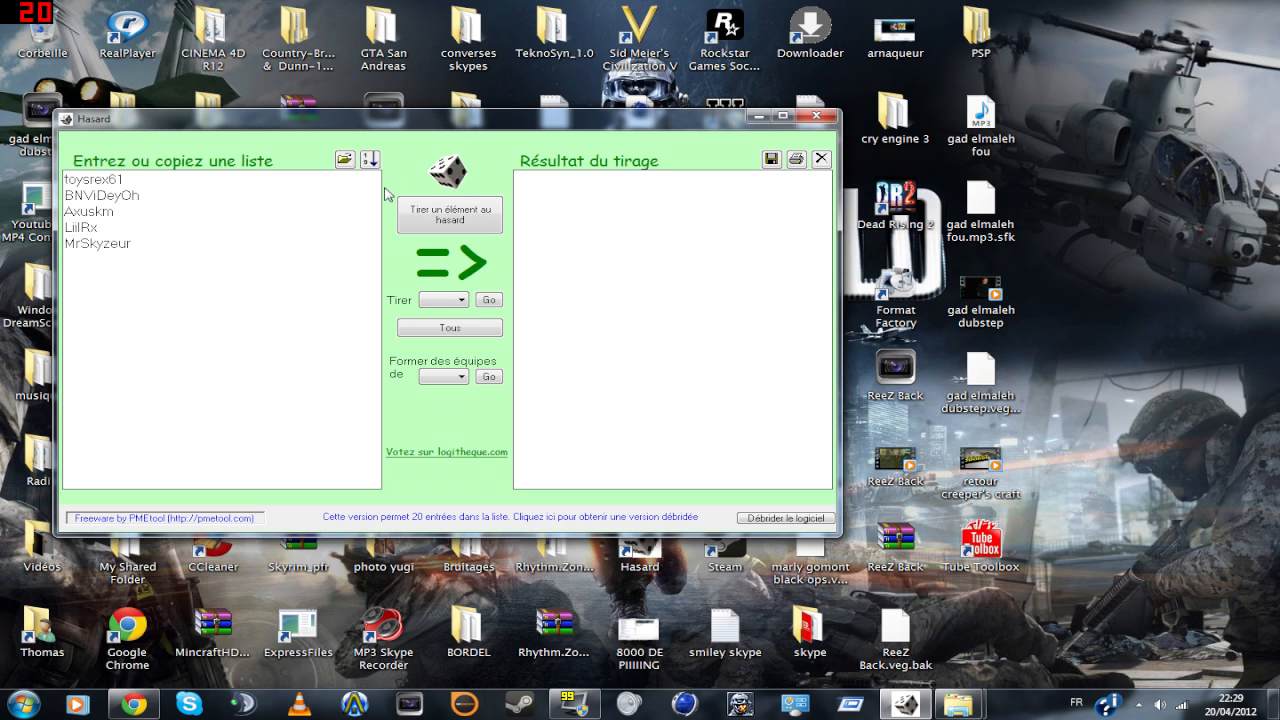
pyautogui.moveTo(508, 226)
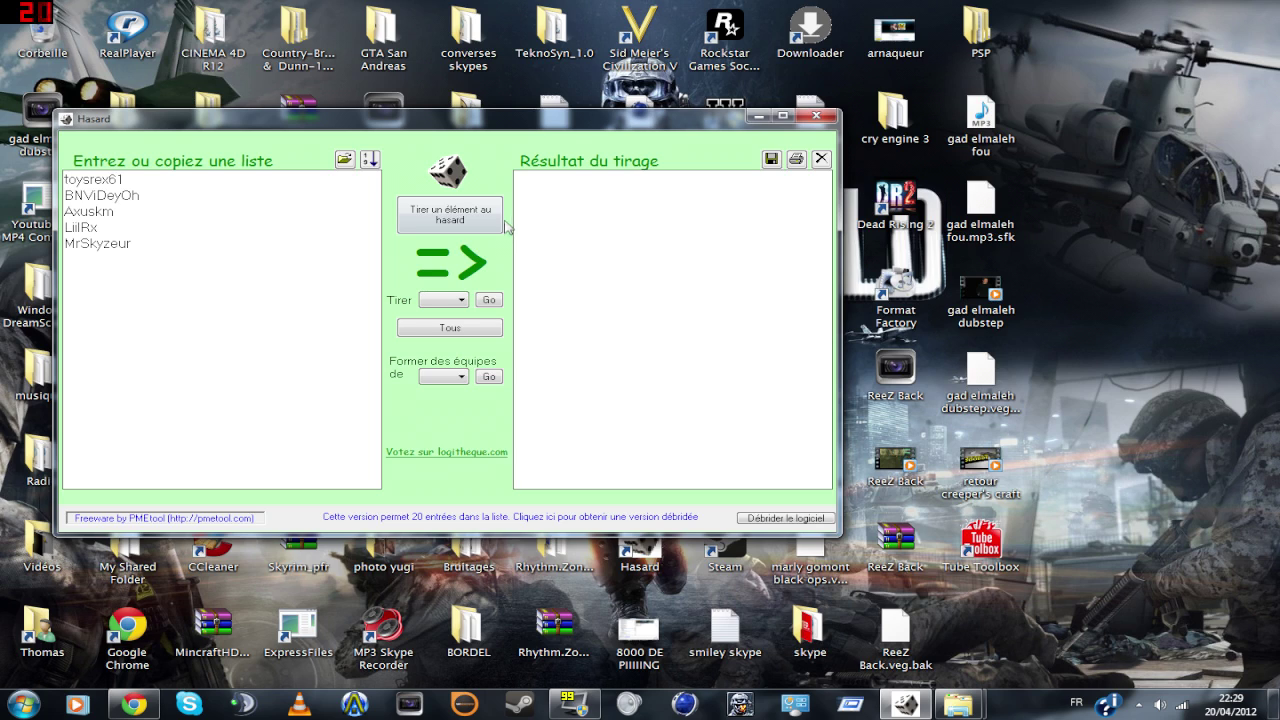
pyautogui.click(448, 214)
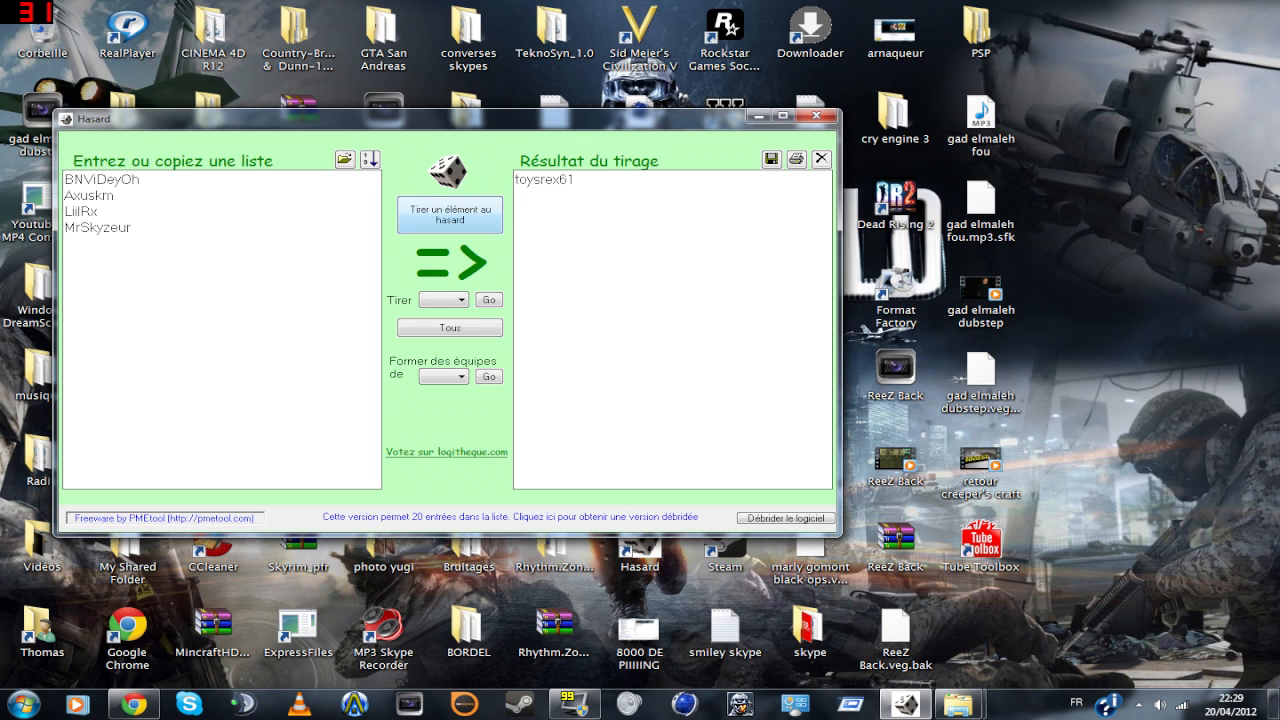